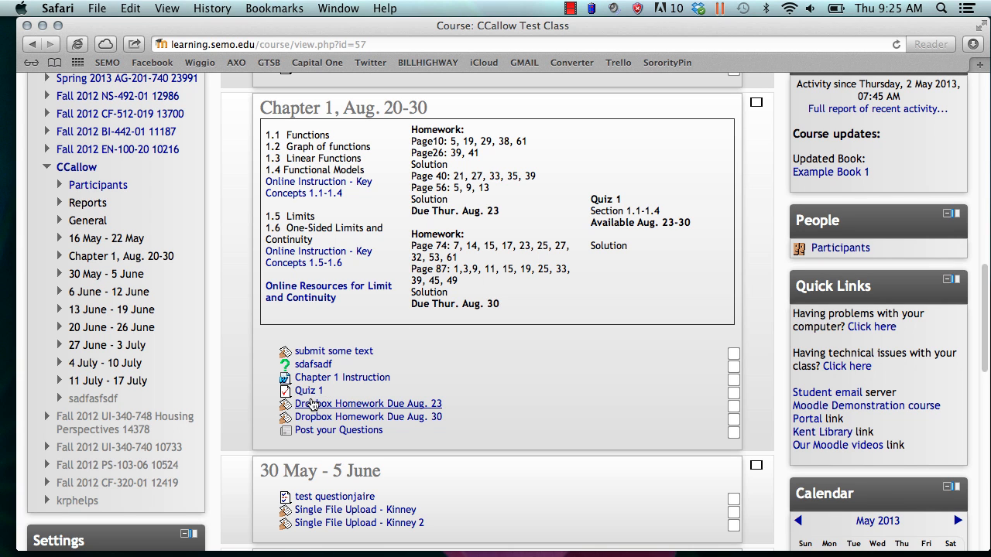
# - Open Quiz 1 from Chapter 1 and scroll to the Quiz administration list
pyautogui.click(308, 390)
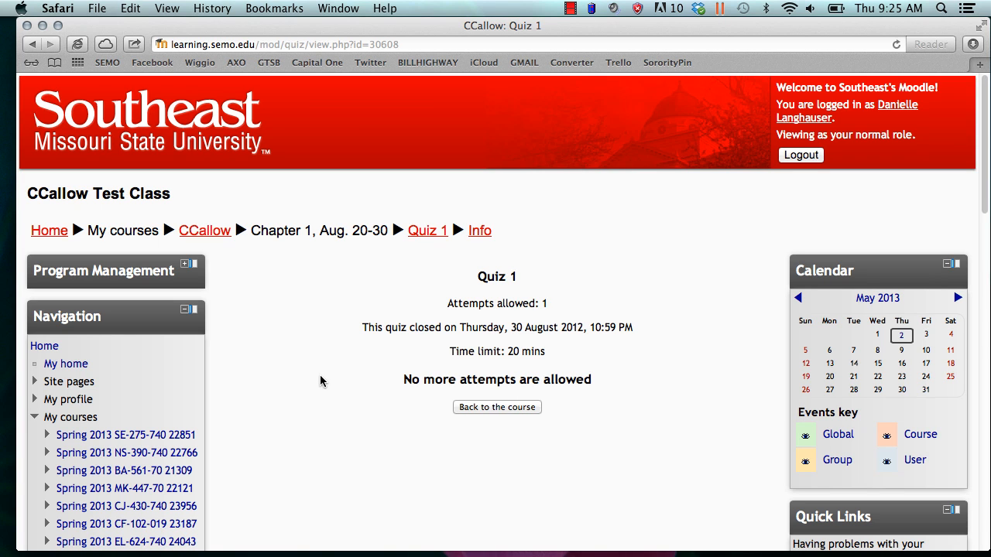
pyautogui.moveTo(985, 184)
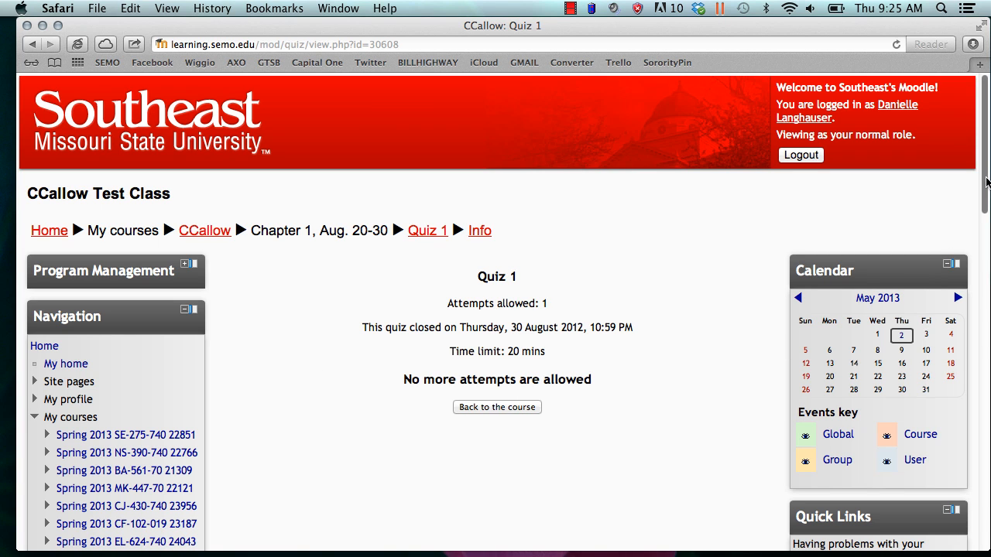
pyautogui.scroll(-3)
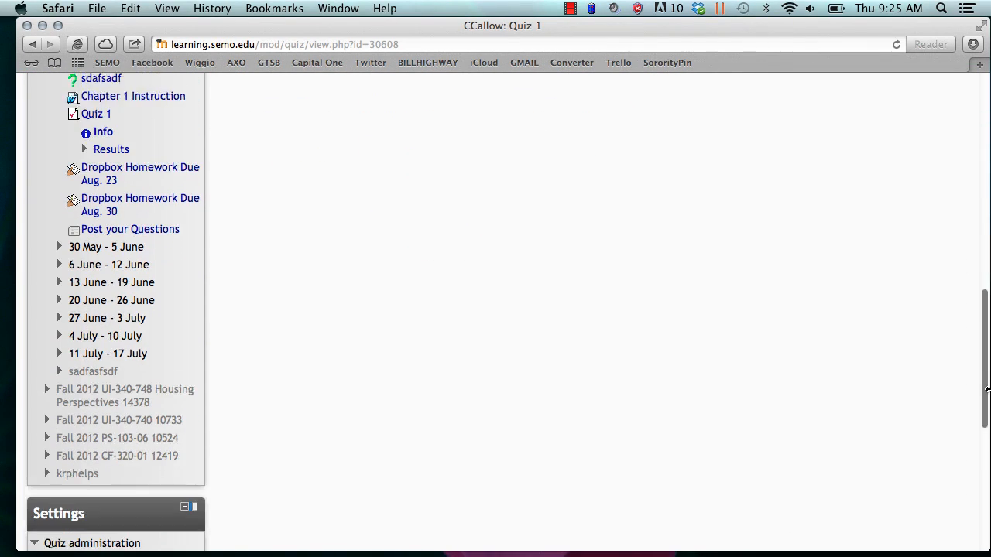
pyautogui.scroll(-3)
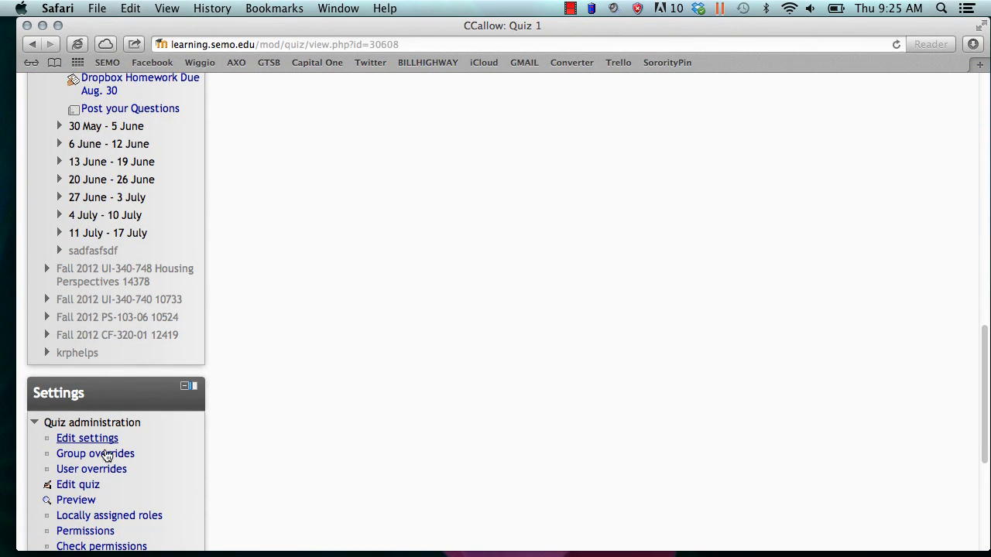
pyautogui.moveTo(87, 437)
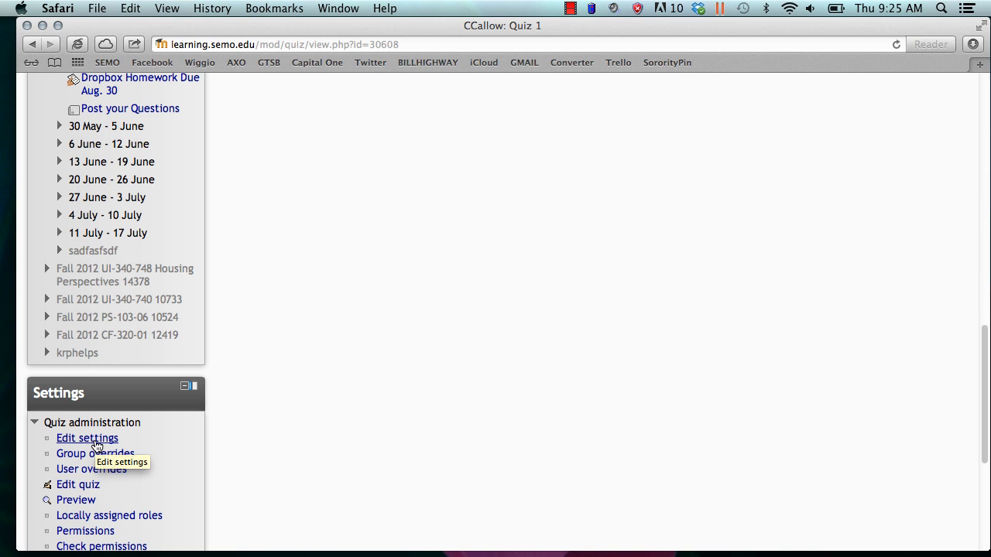
# - Open Quiz 1's Edit settings form and scroll down to the Review options section
pyautogui.click(87, 437)
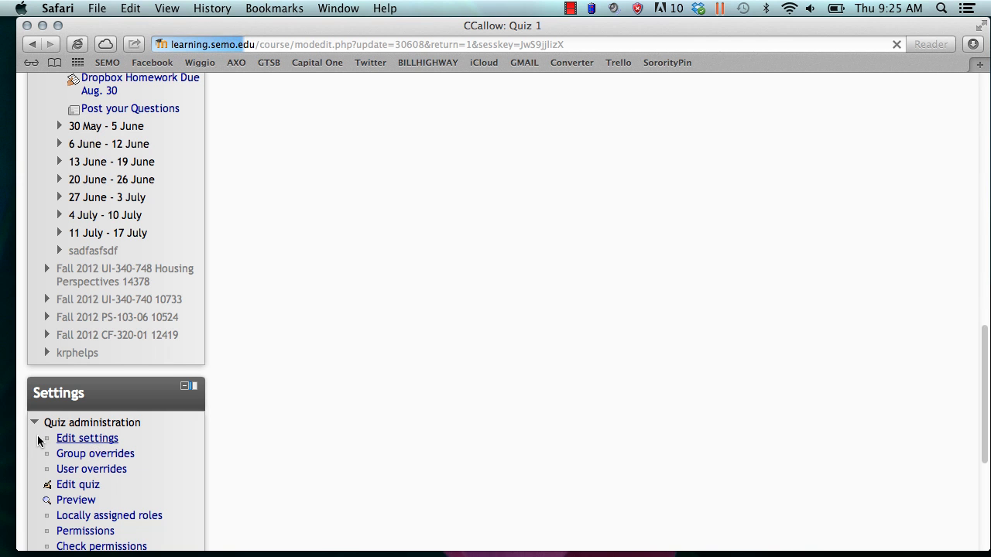
pyautogui.click(87, 438)
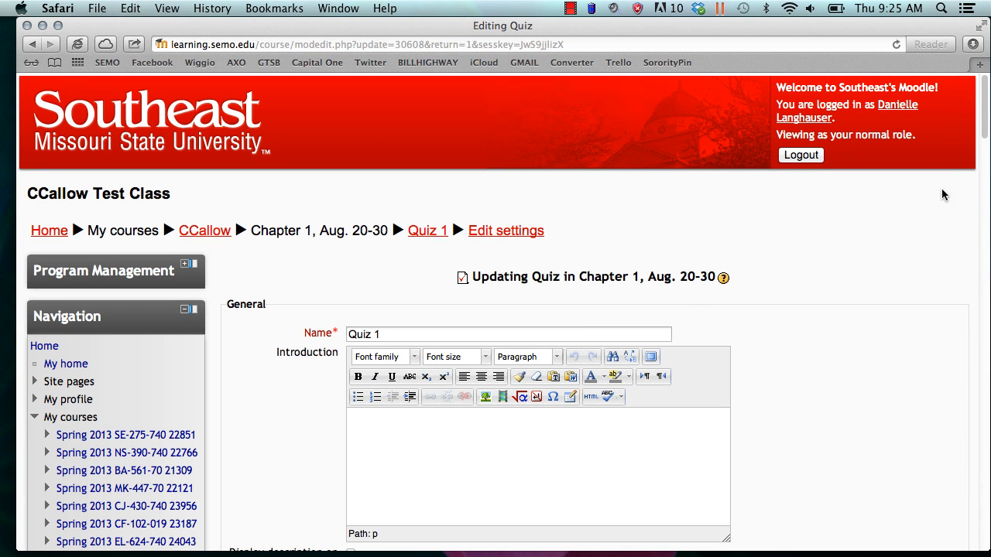
pyautogui.scroll(-3)
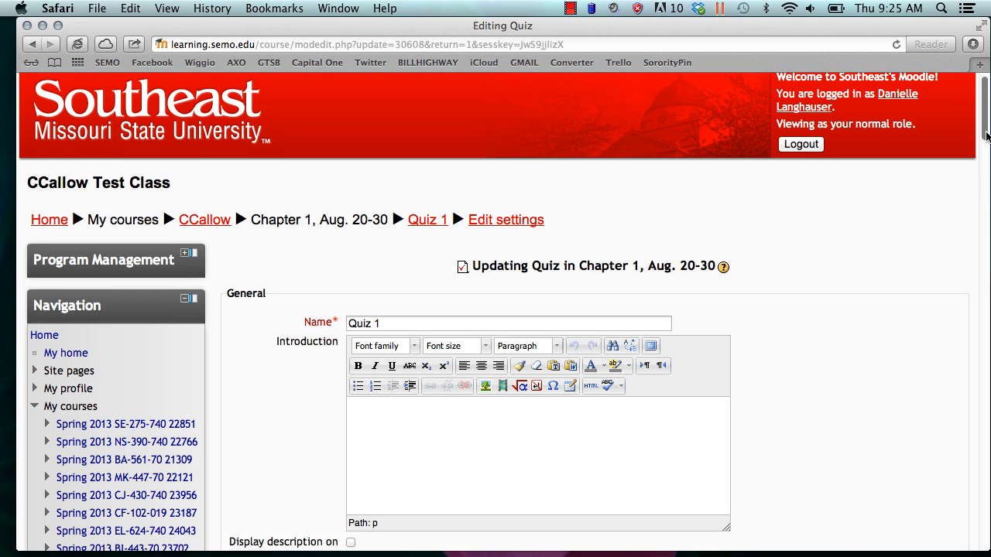
pyautogui.scroll(-3)
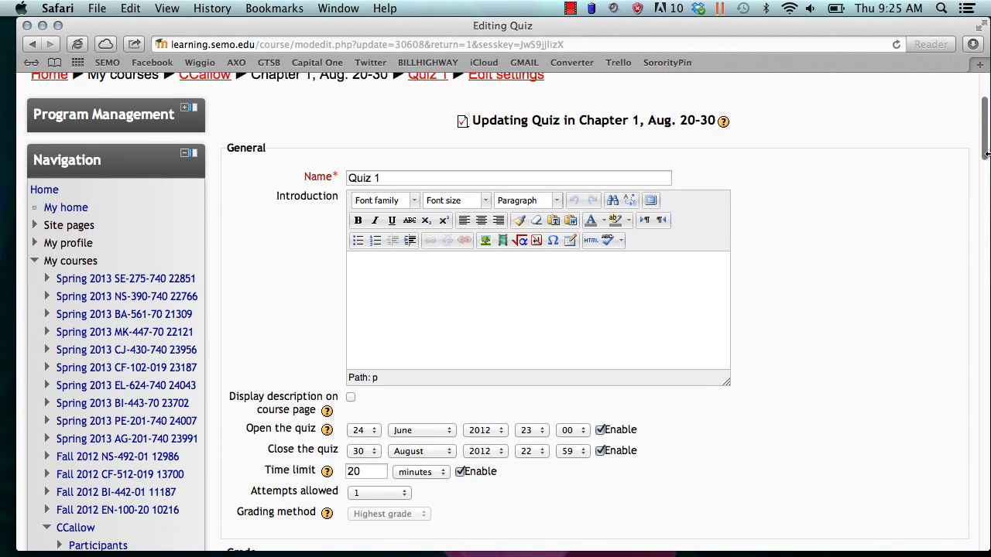
pyautogui.scroll(-3)
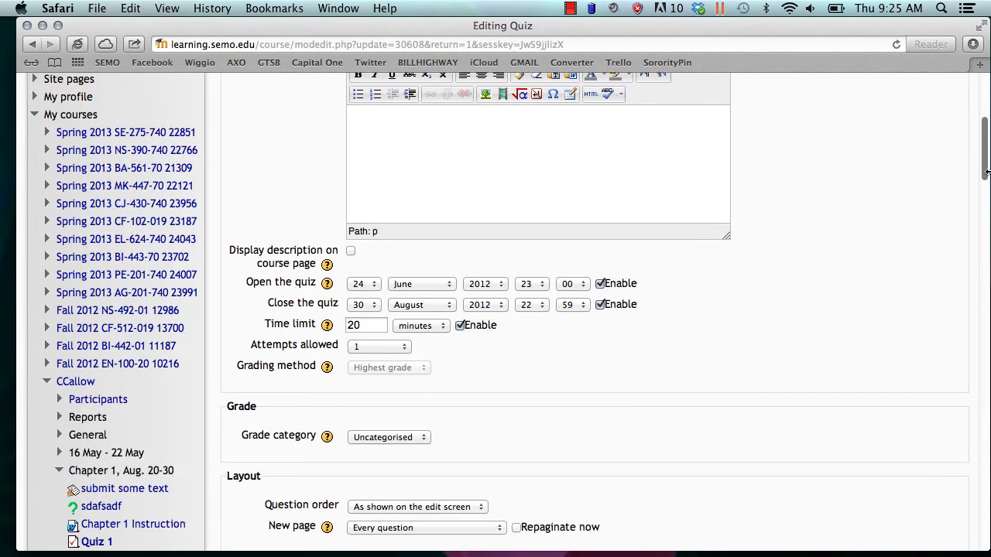
pyautogui.scroll(-3)
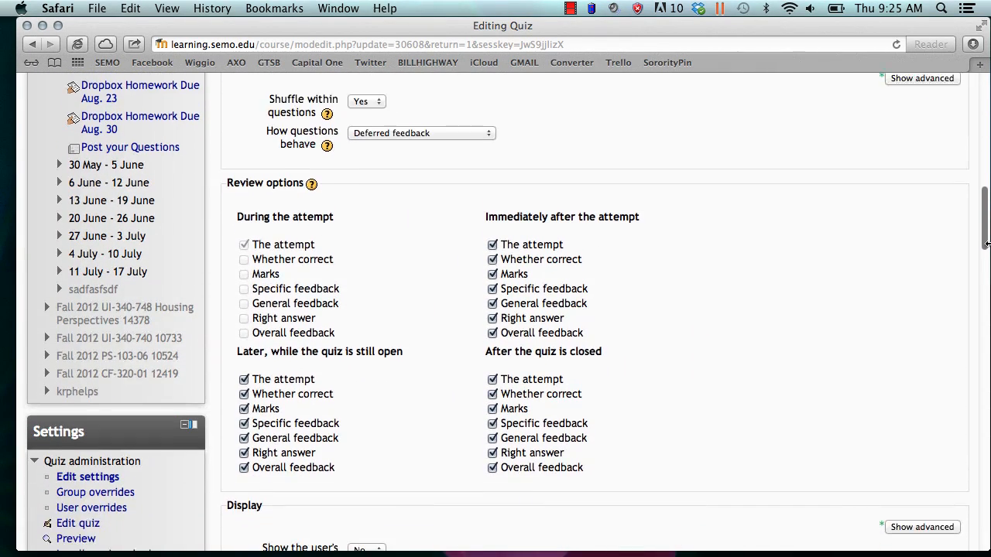
pyautogui.scroll(-3)
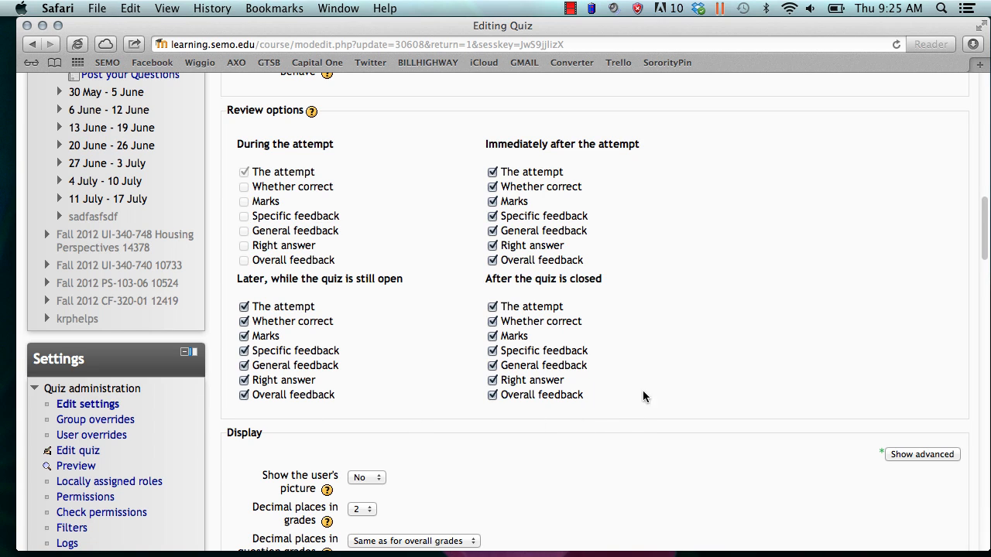
pyautogui.moveTo(653, 112)
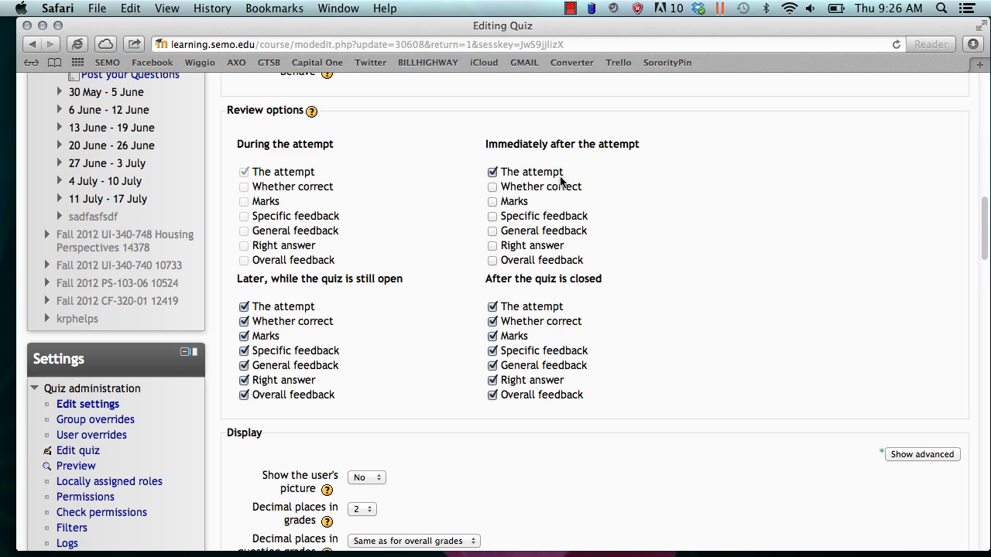
pyautogui.moveTo(178, 301)
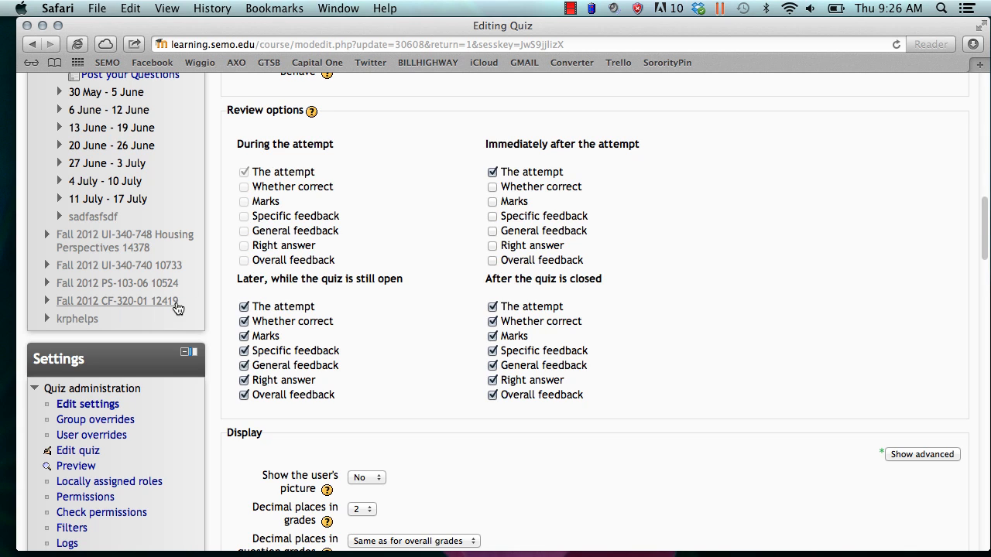
pyautogui.moveTo(192, 319)
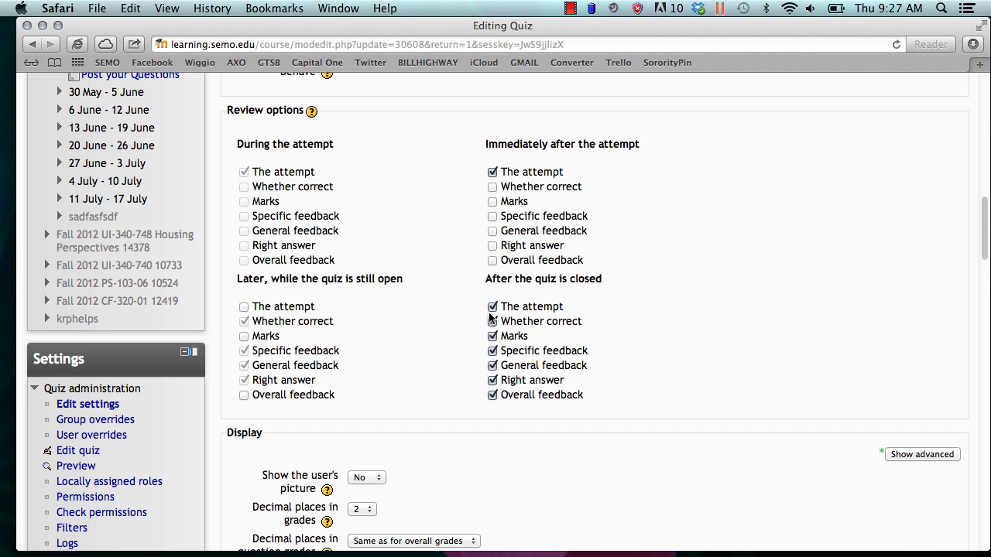
pyautogui.click(492, 321)
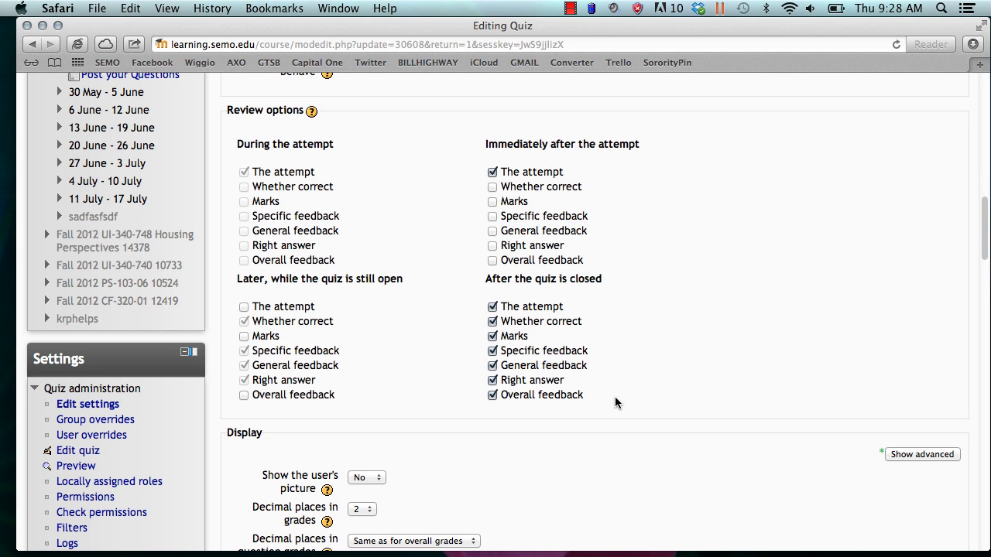
pyautogui.moveTo(704, 550)
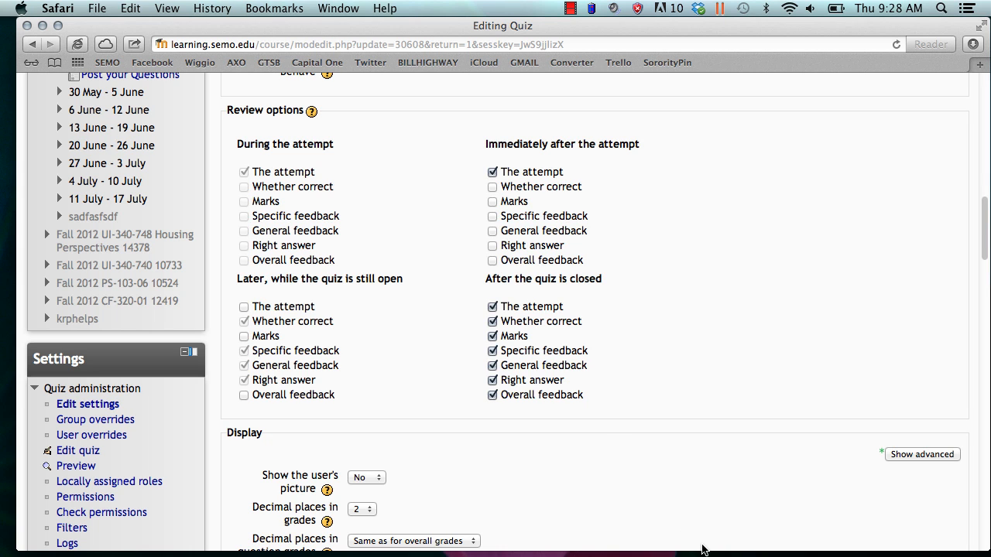